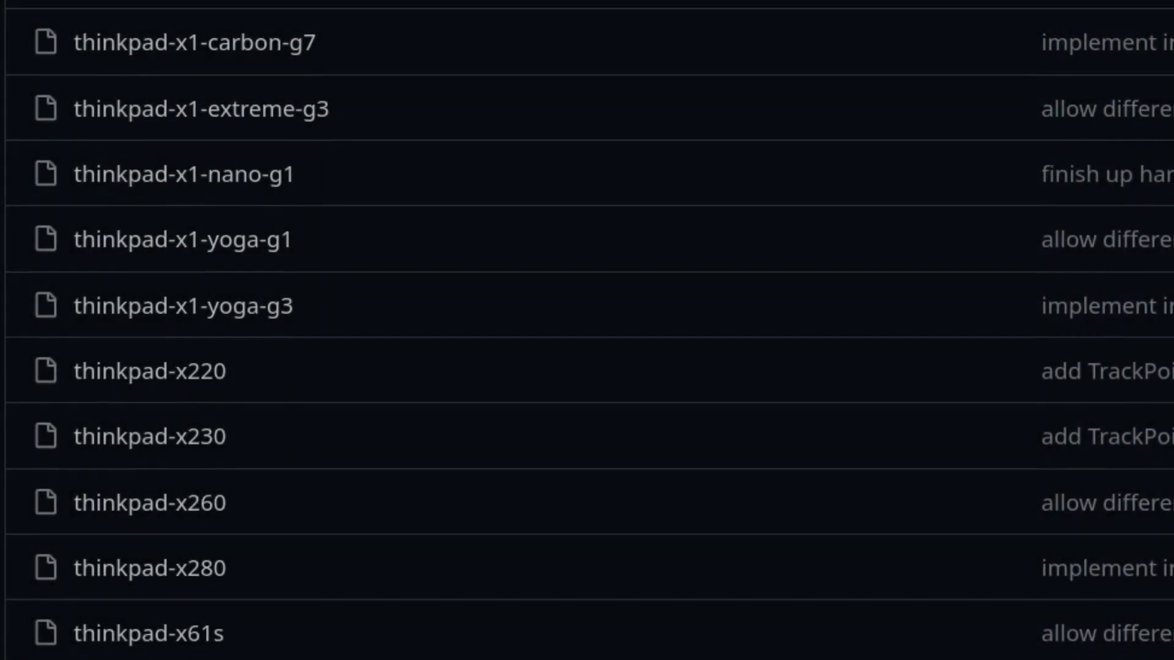
scroll(up, 3)
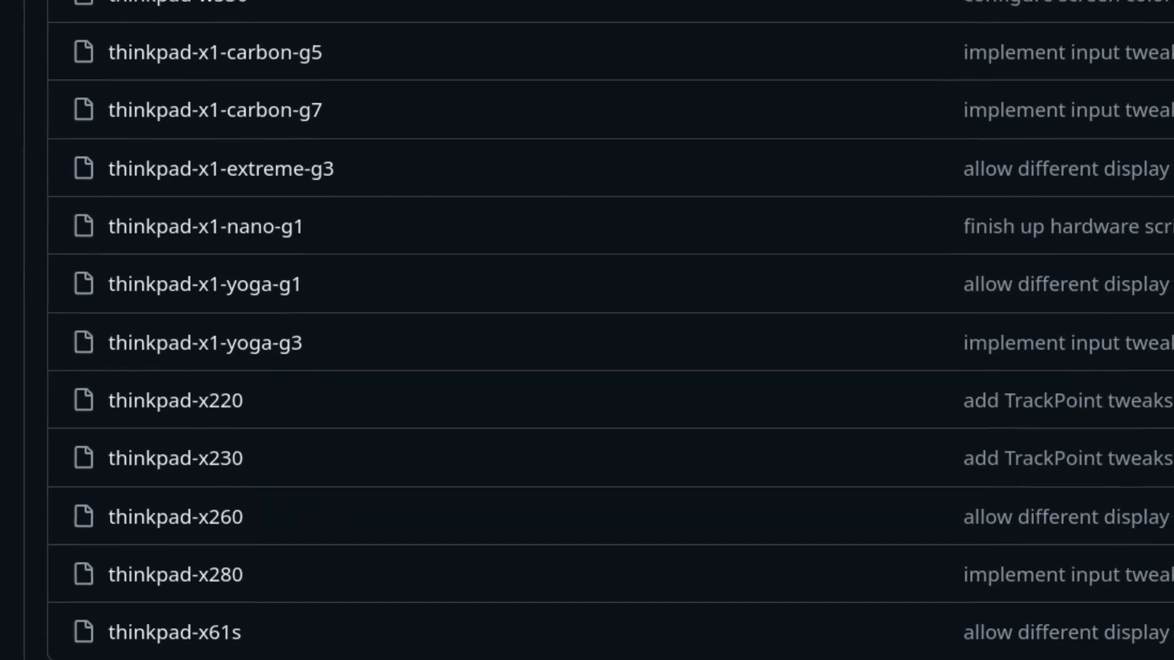
scroll(up, 3)
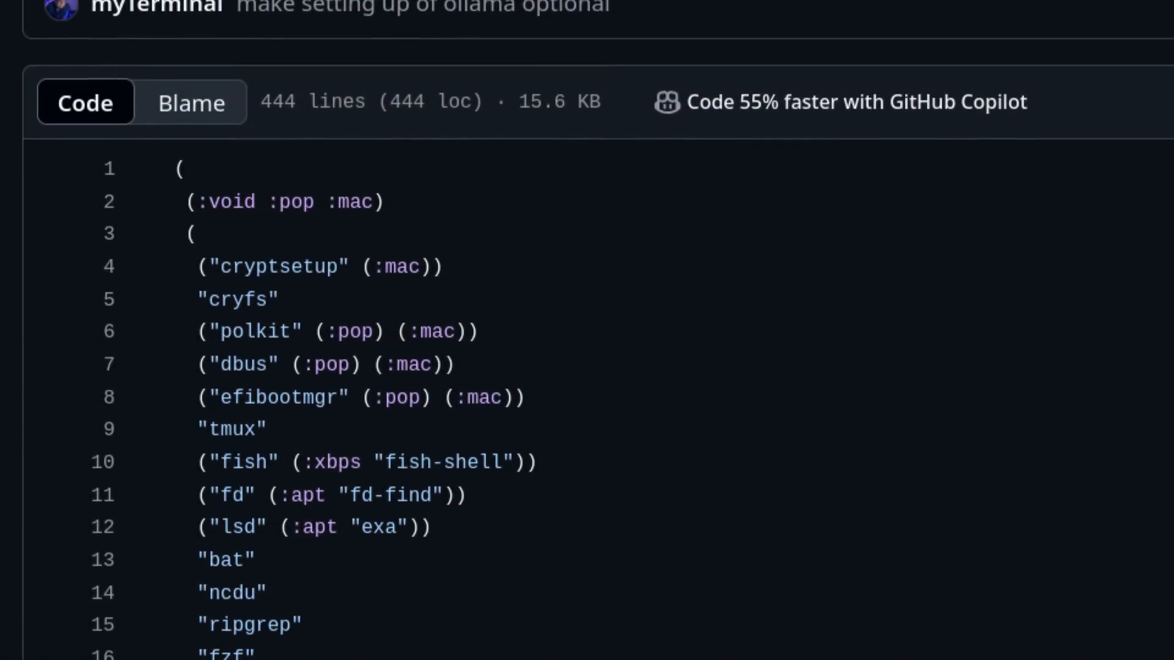
scroll(down, 3)
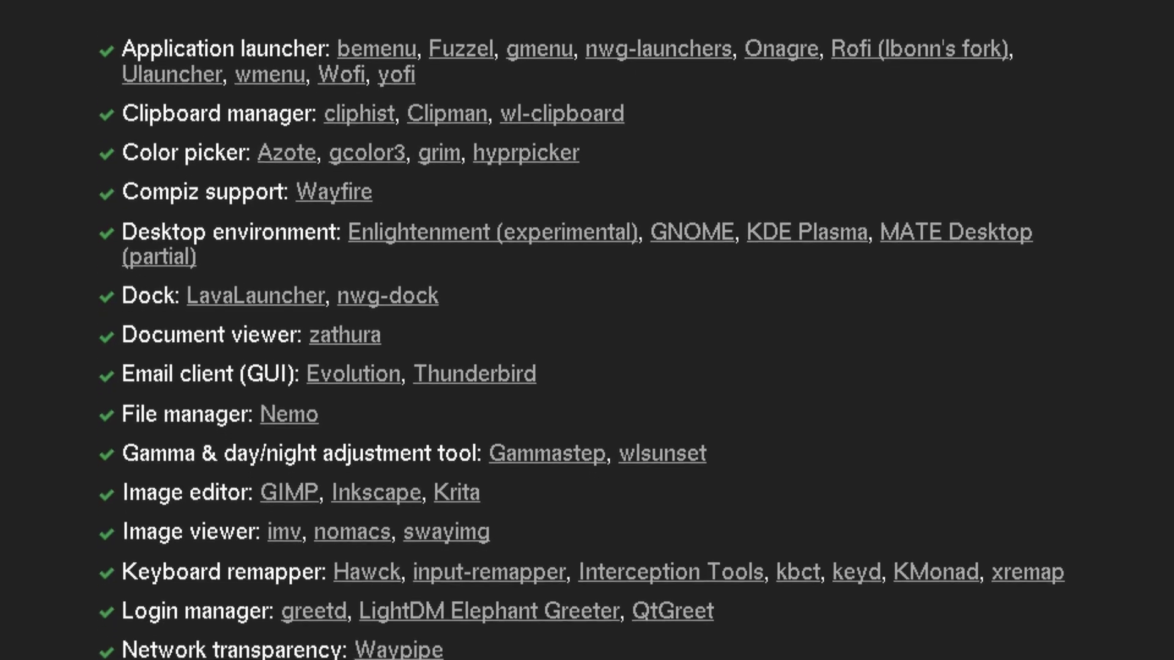
scroll(down, 3)
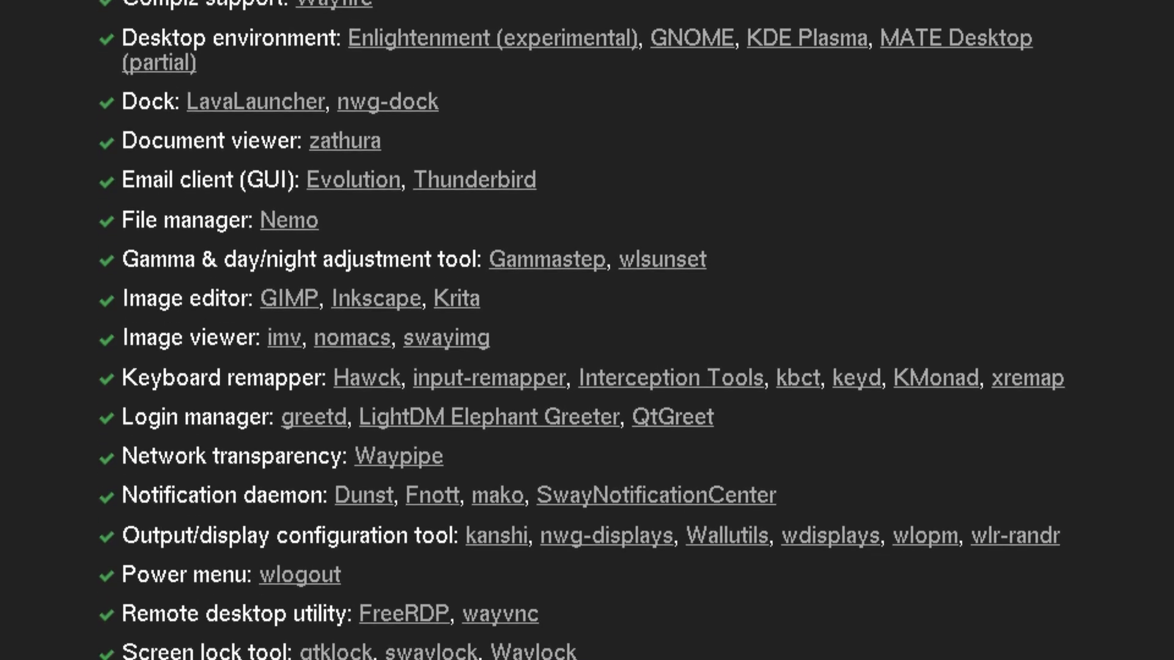
scroll(down, 3)
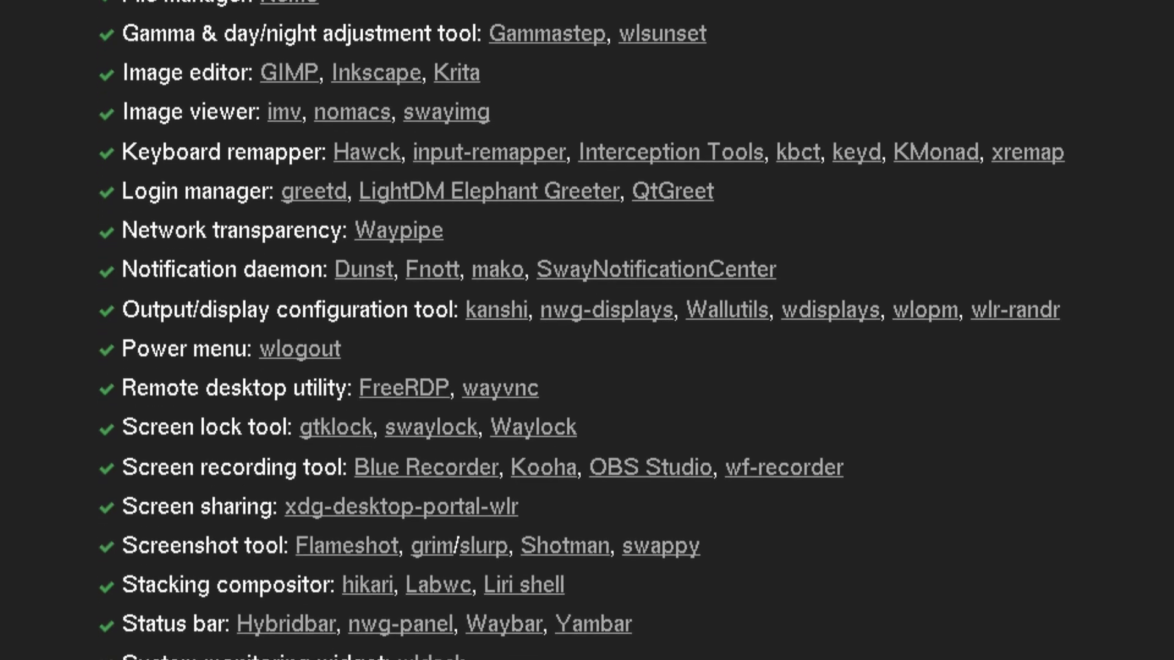